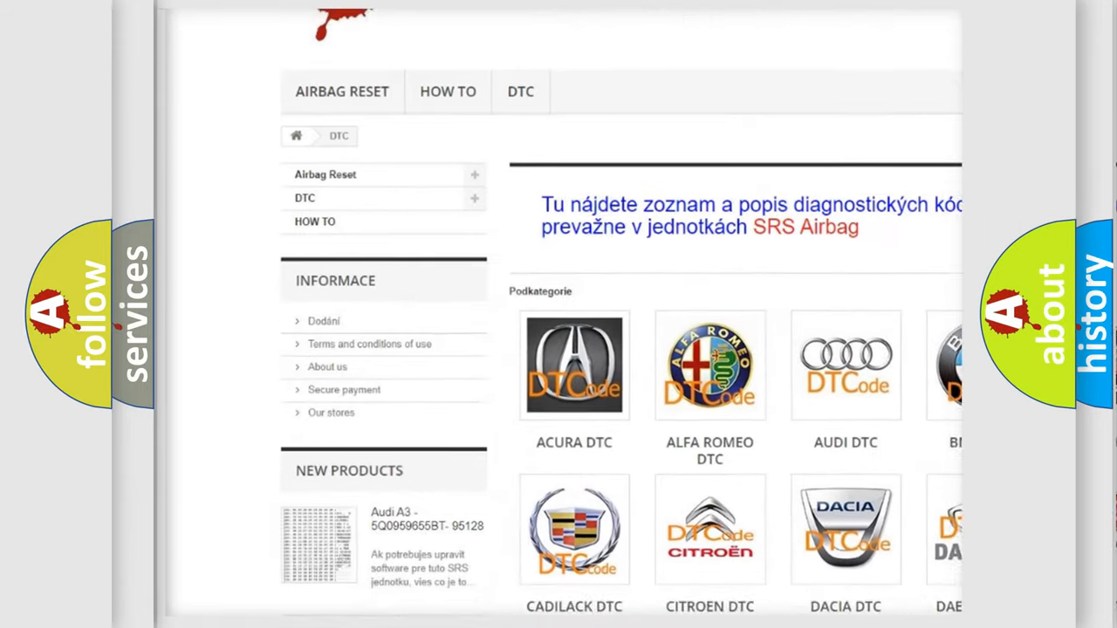
- Open a car brand's DTC tile to show its trouble code list (B0083, B0090, ...)
scroll("down", 3)
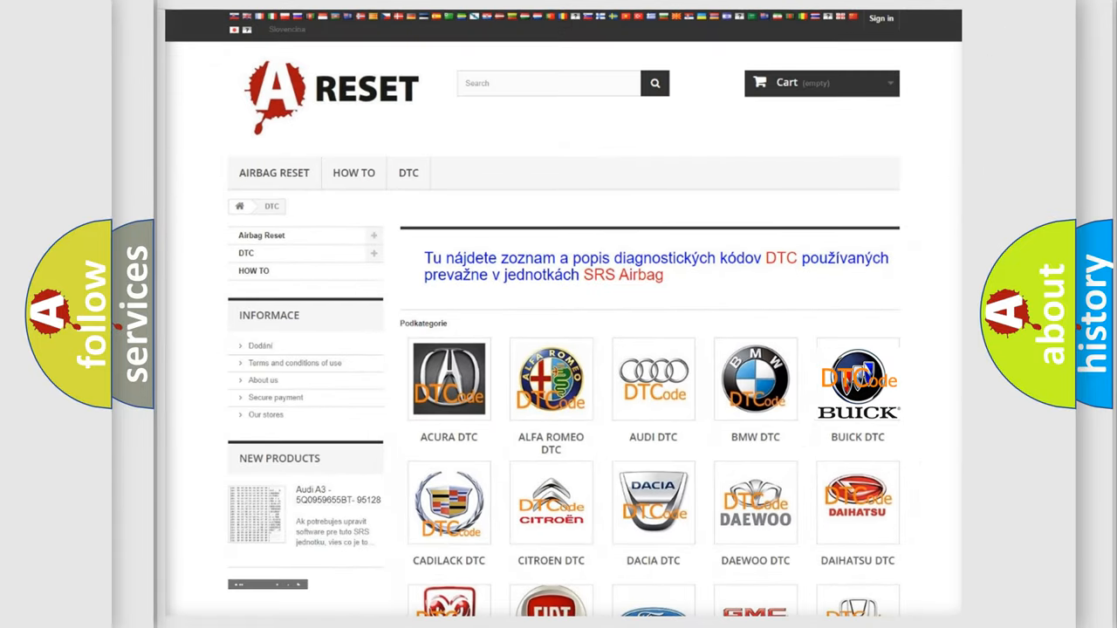
left_click(857, 381)
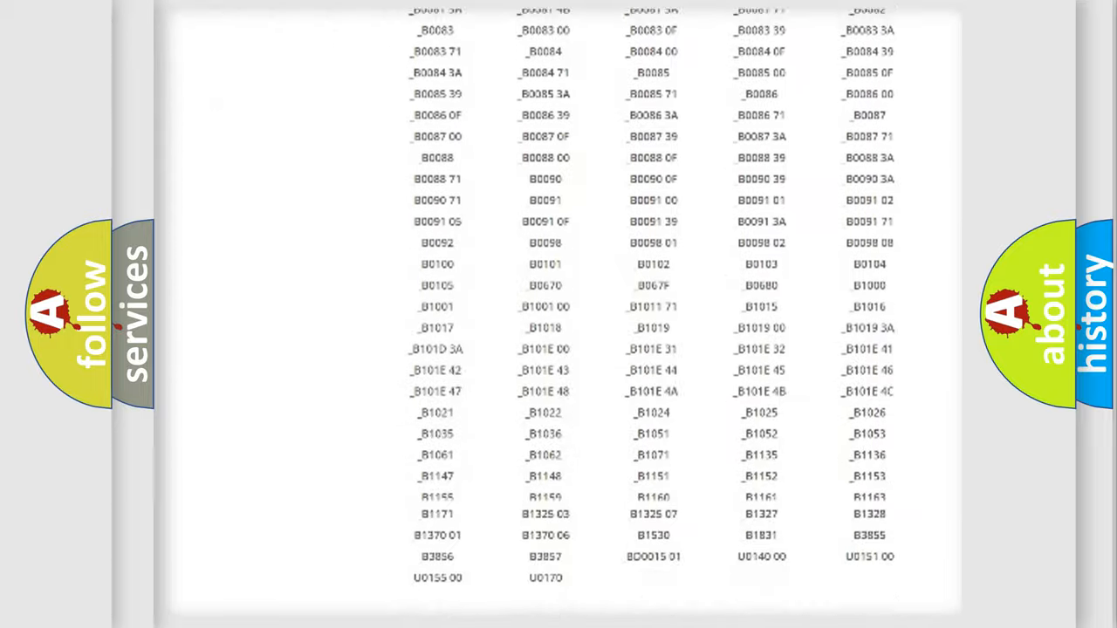